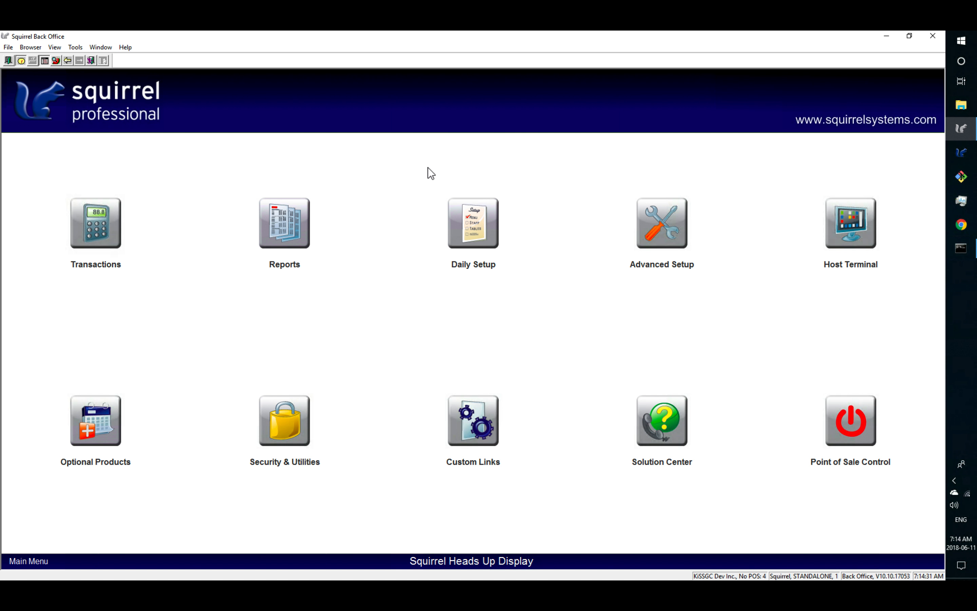
Go to the Daily Setup menu from the main menu
left_click(472, 224)
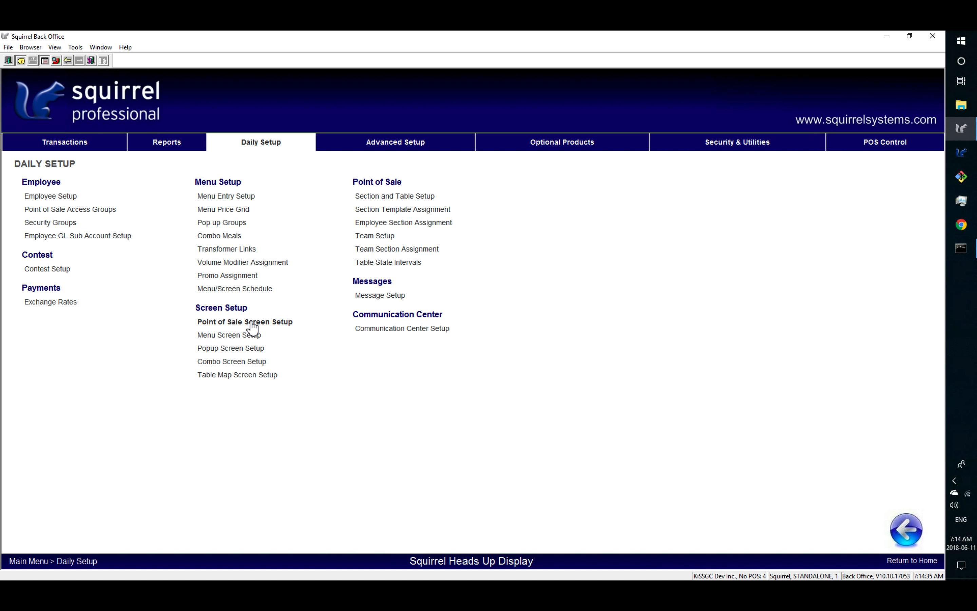
Enter Point of Sale Screen Setup under Screen Setup
left_click(244, 321)
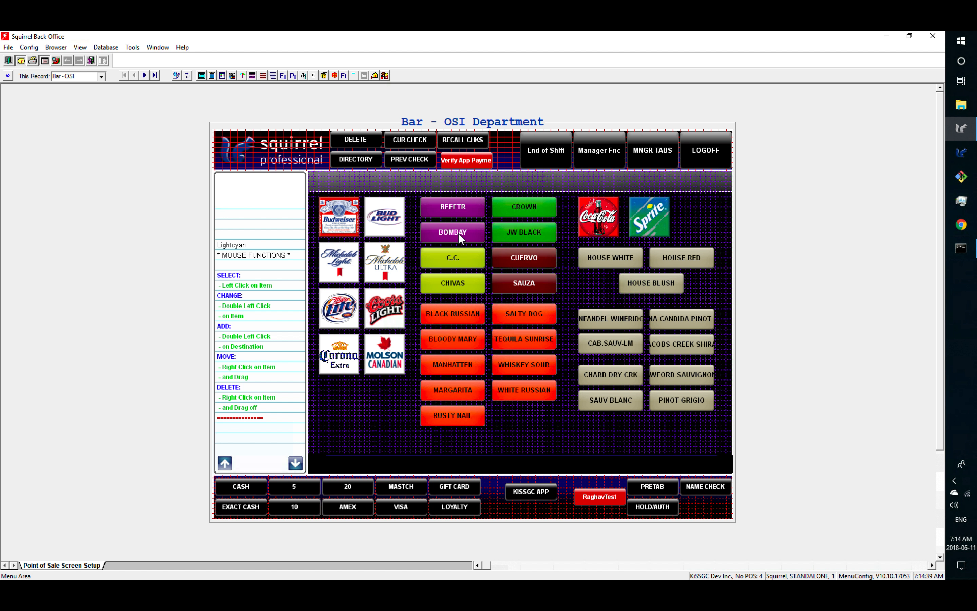
mouse_move(481, 200)
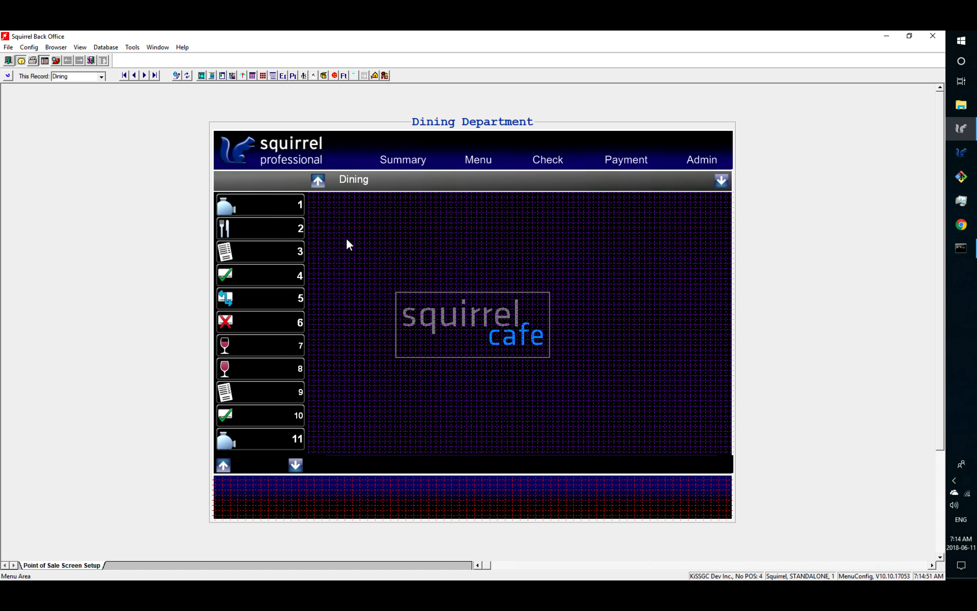
mouse_move(621, 163)
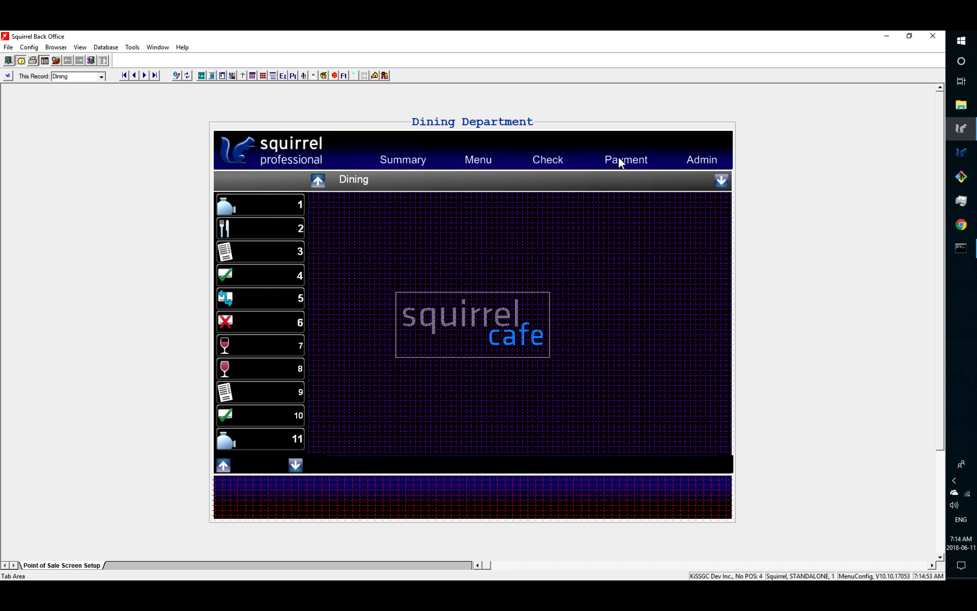
Switch the Dining Department layout to its Payment screen
left_click(625, 159)
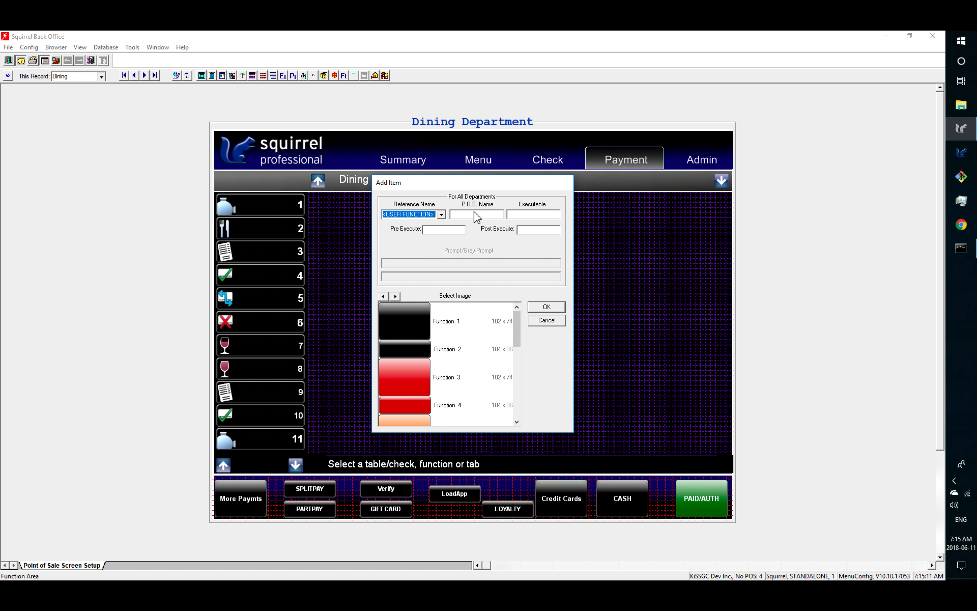
Create the button with POS Name 'Verify App', Executable 'VerifyButton' and the Function 2 image
left_click(477, 214)
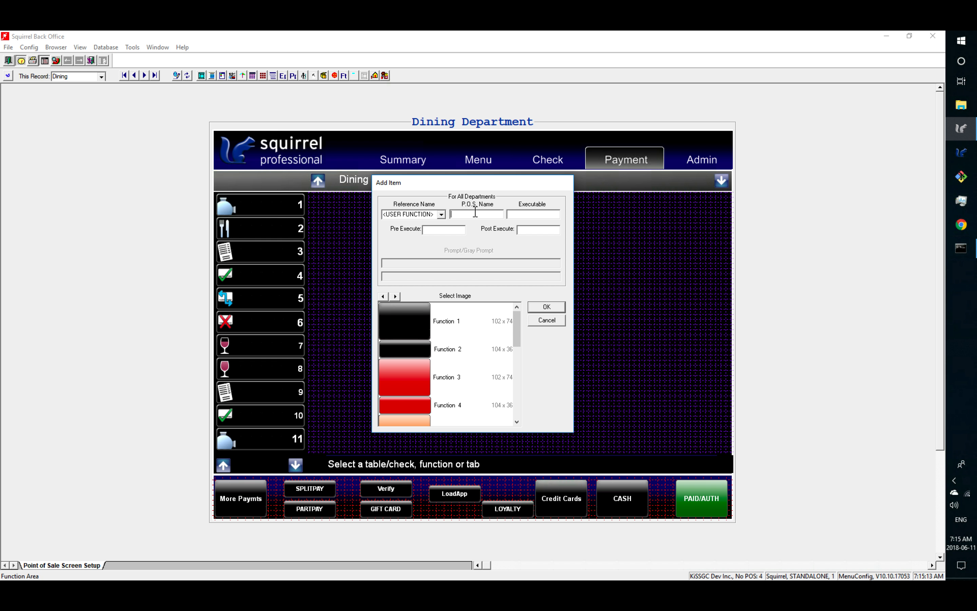
type("Verify")
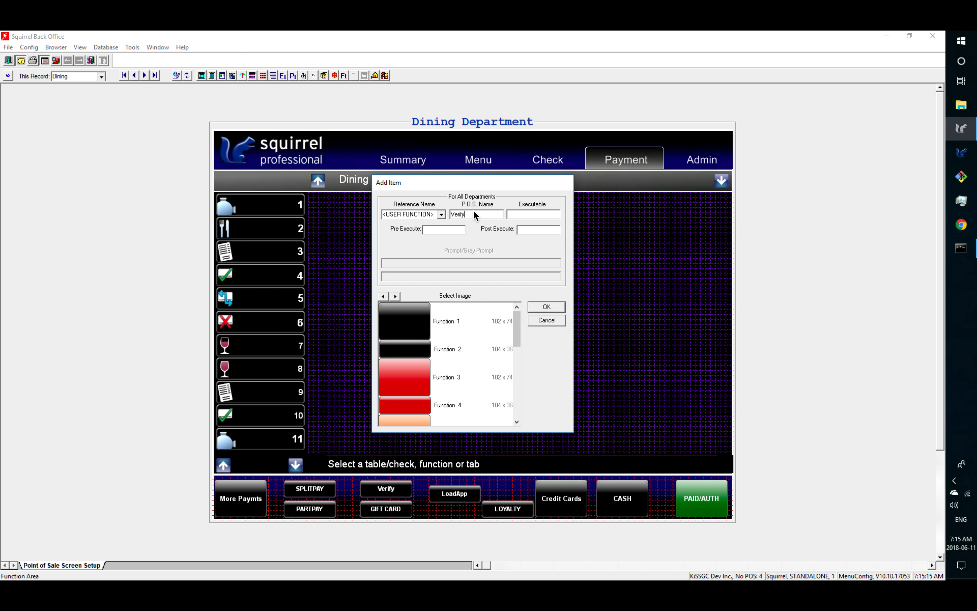
type("App")
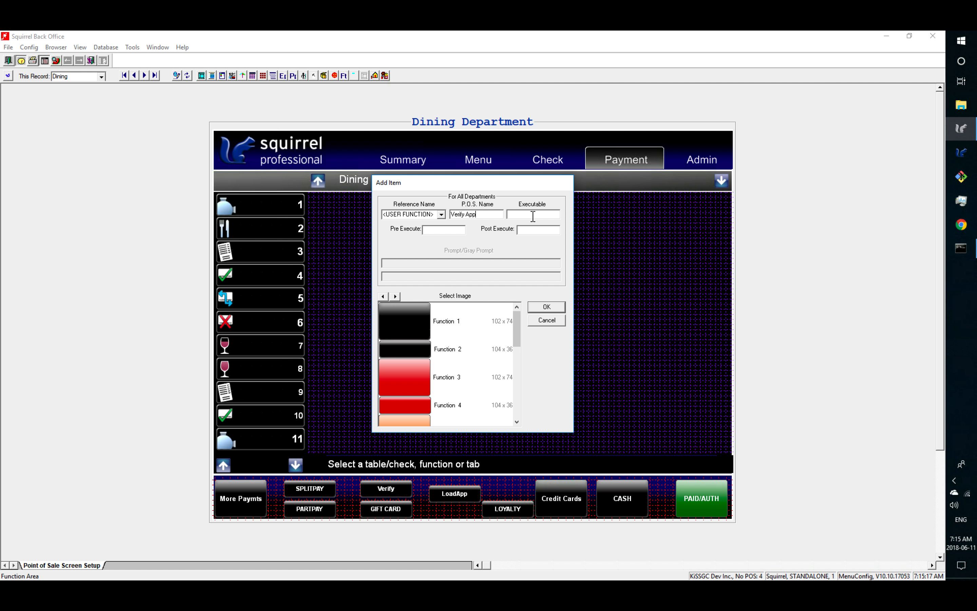
type("M")
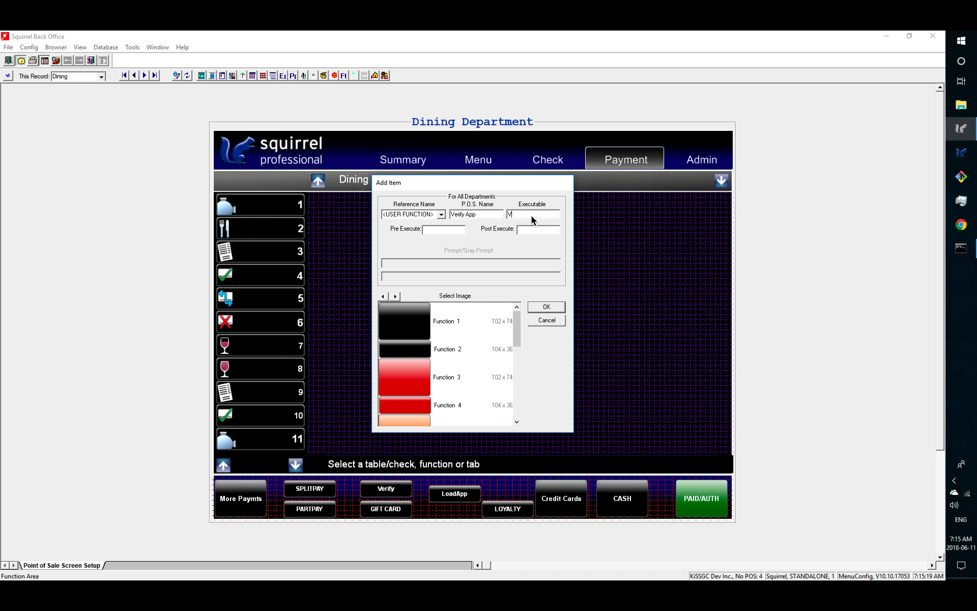
type("Verify")
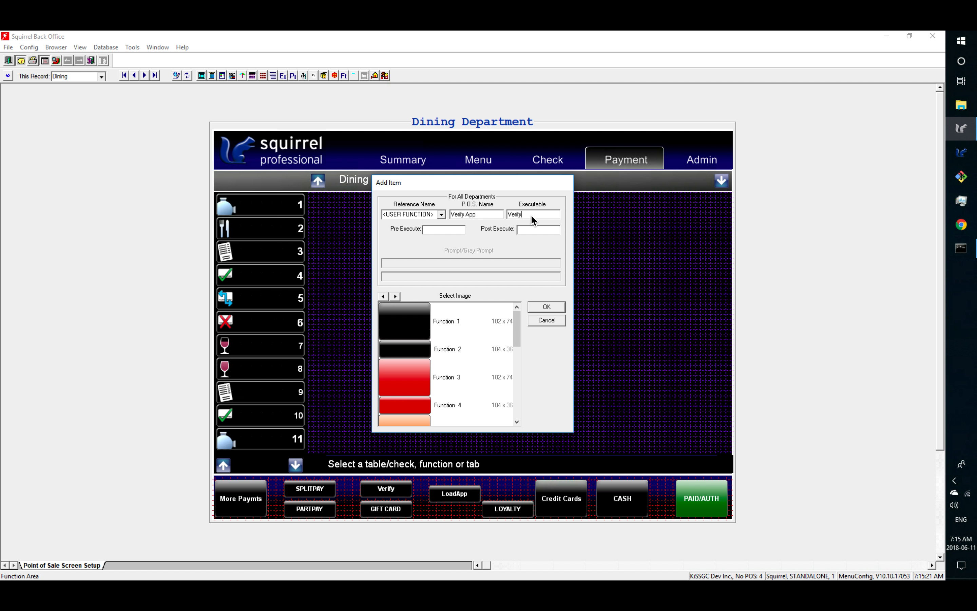
type("Button")
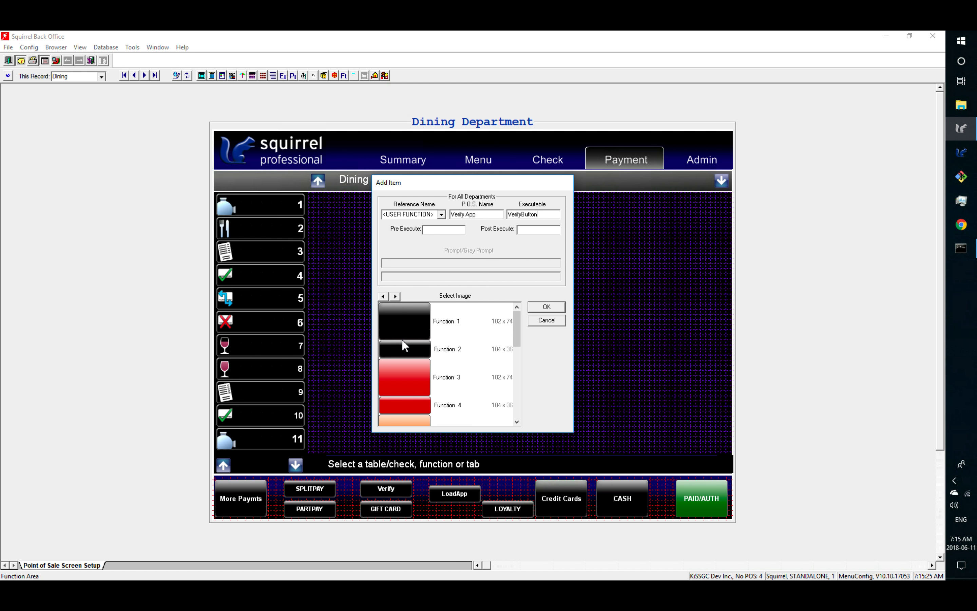
mouse_move(497, 346)
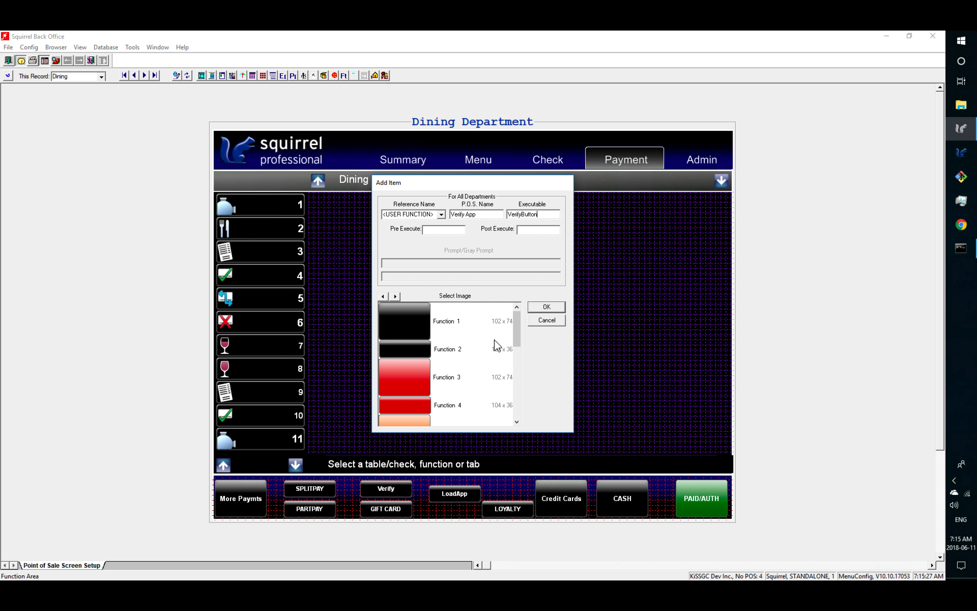
scroll("down", 3)
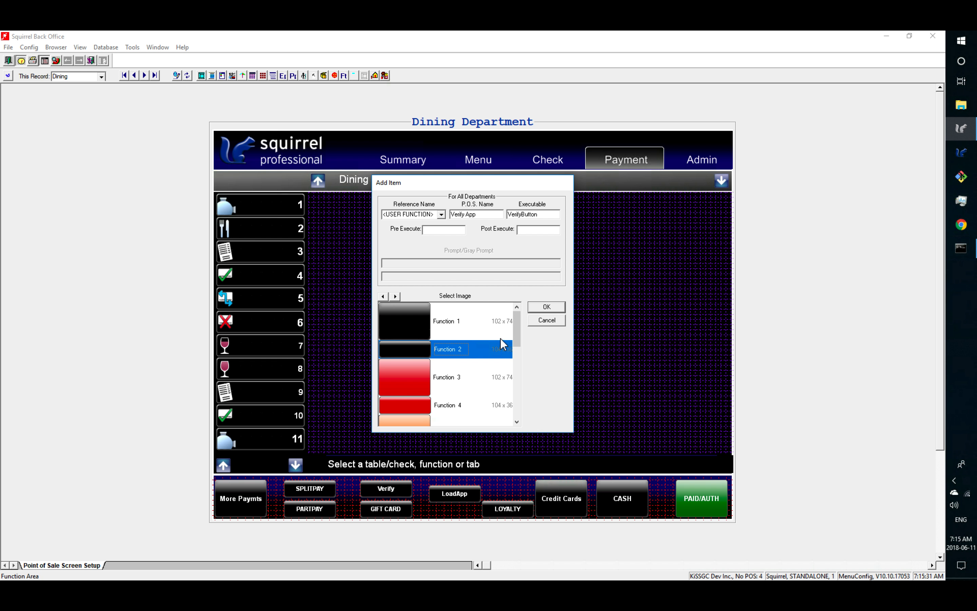
left_click(546, 306)
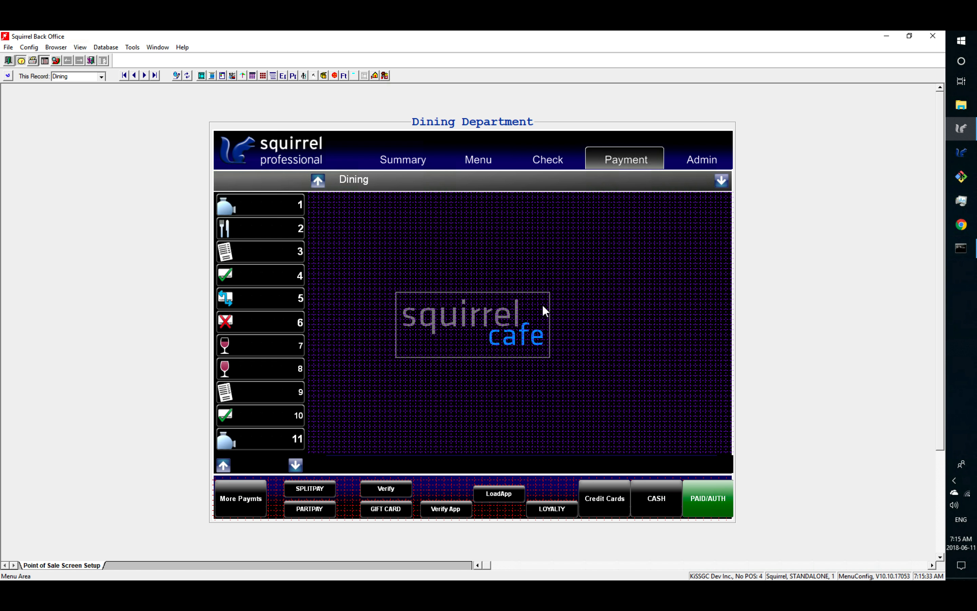
left_click(445, 509)
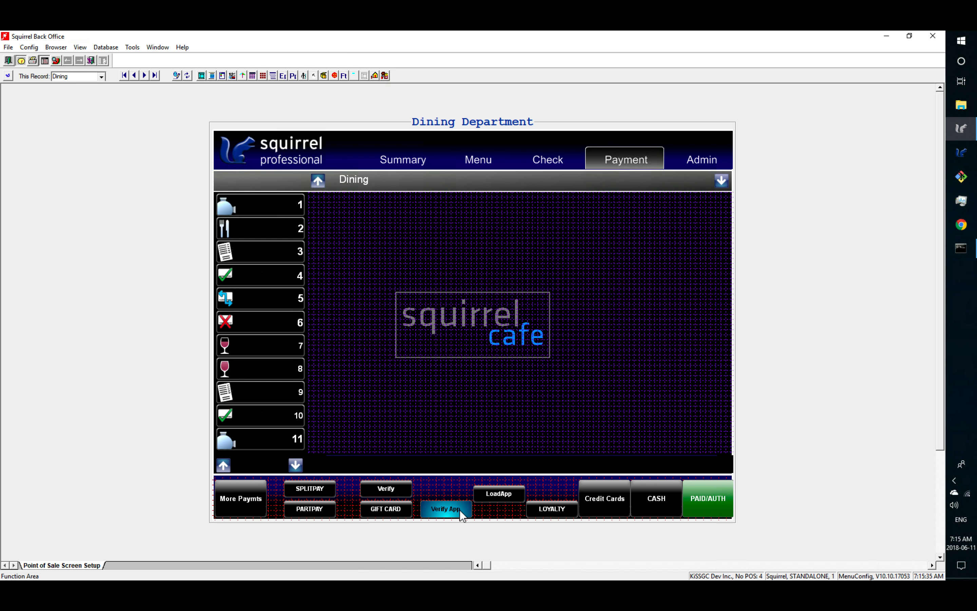